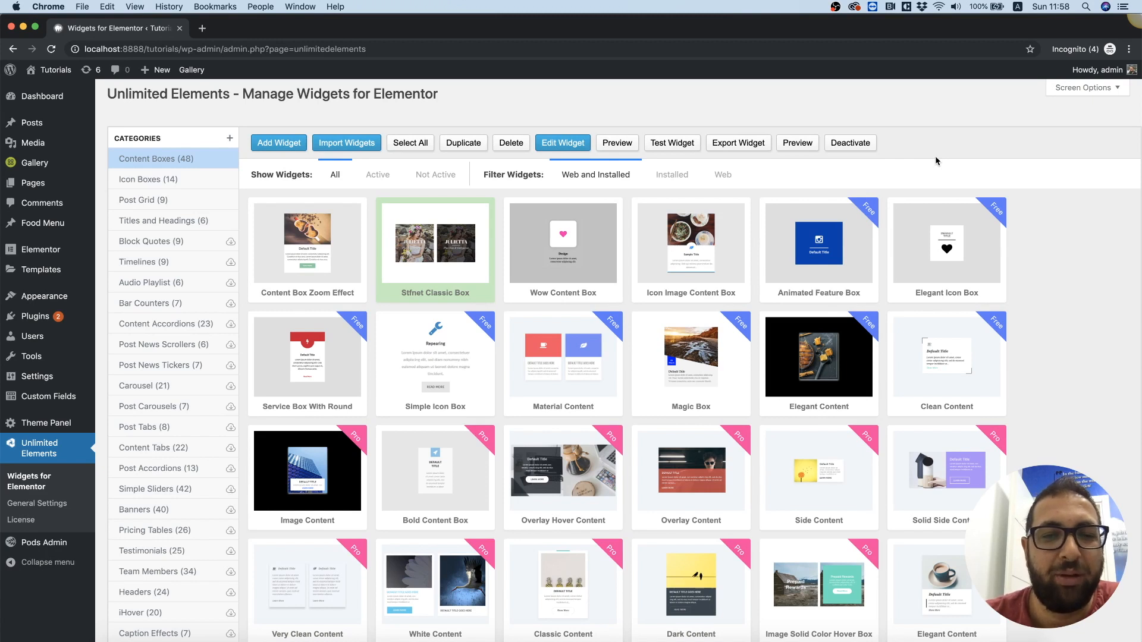
mouse_move(927, 129)
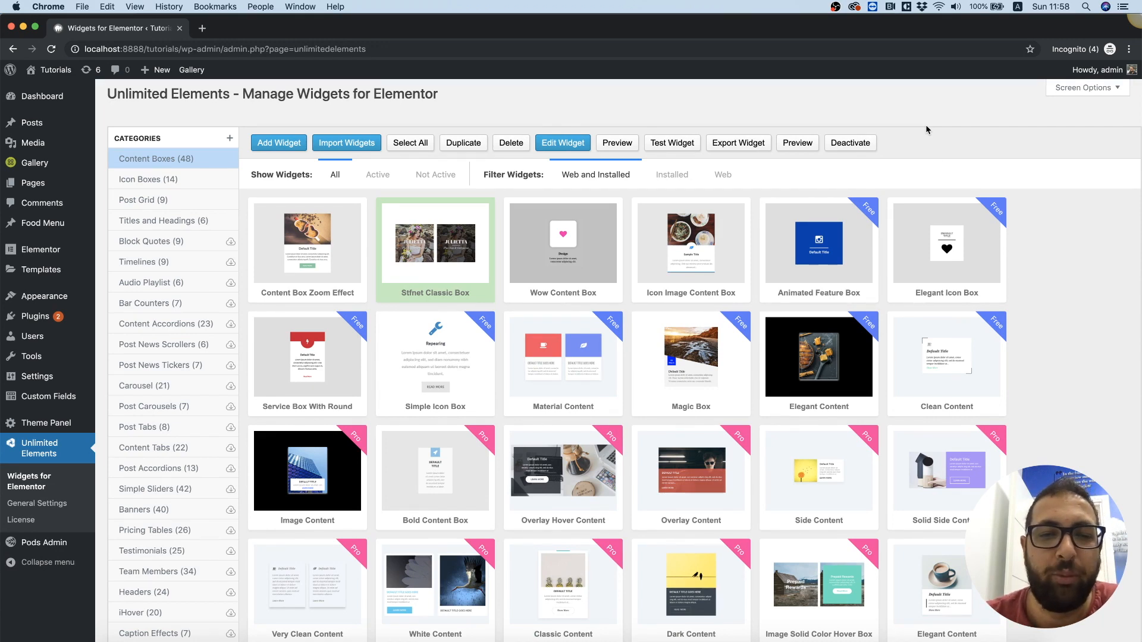
mouse_move(509, 110)
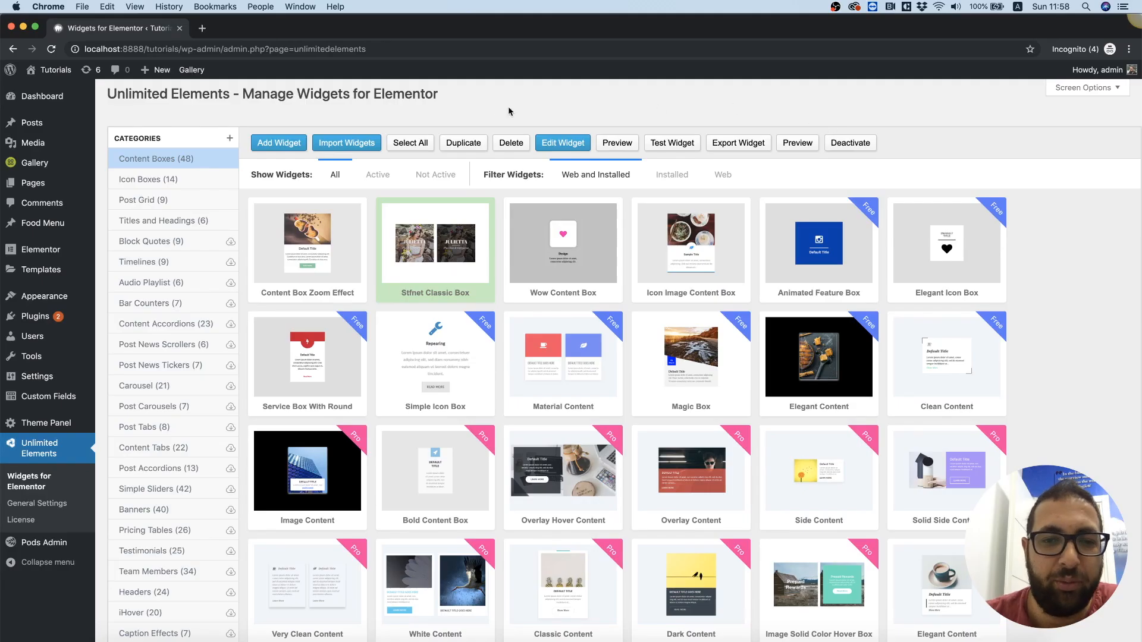
- Browse the Icon Boxes and Post Grid categories, return to Content Boxes, and show Stfnet Classic Box's action menu
left_click(147, 180)
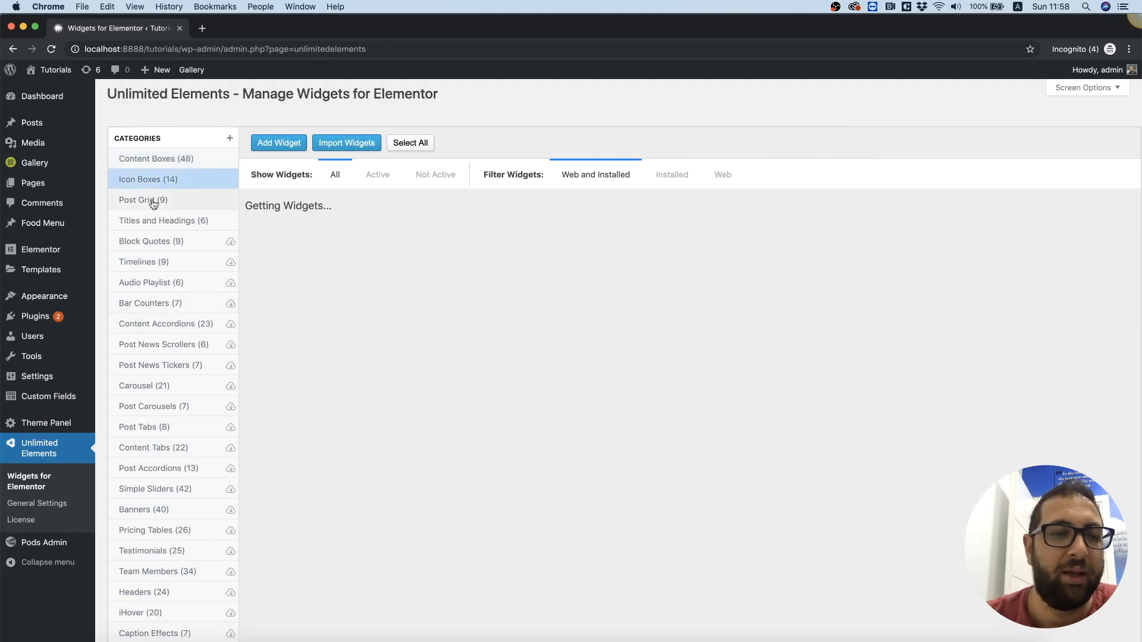
left_click(143, 200)
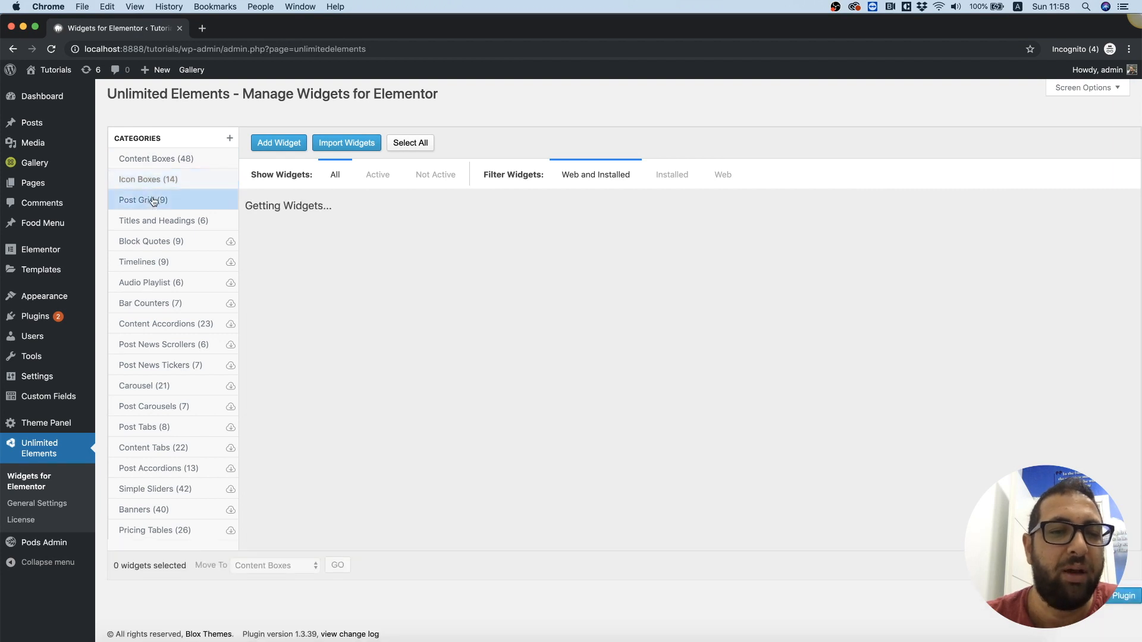
left_click(156, 159)
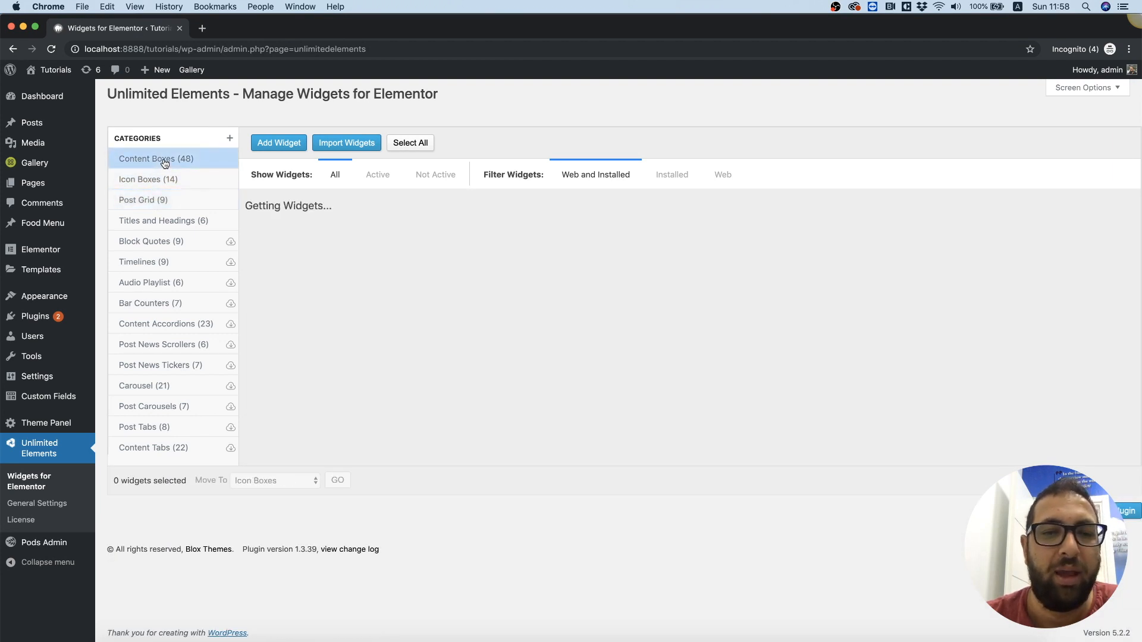
left_click(155, 158)
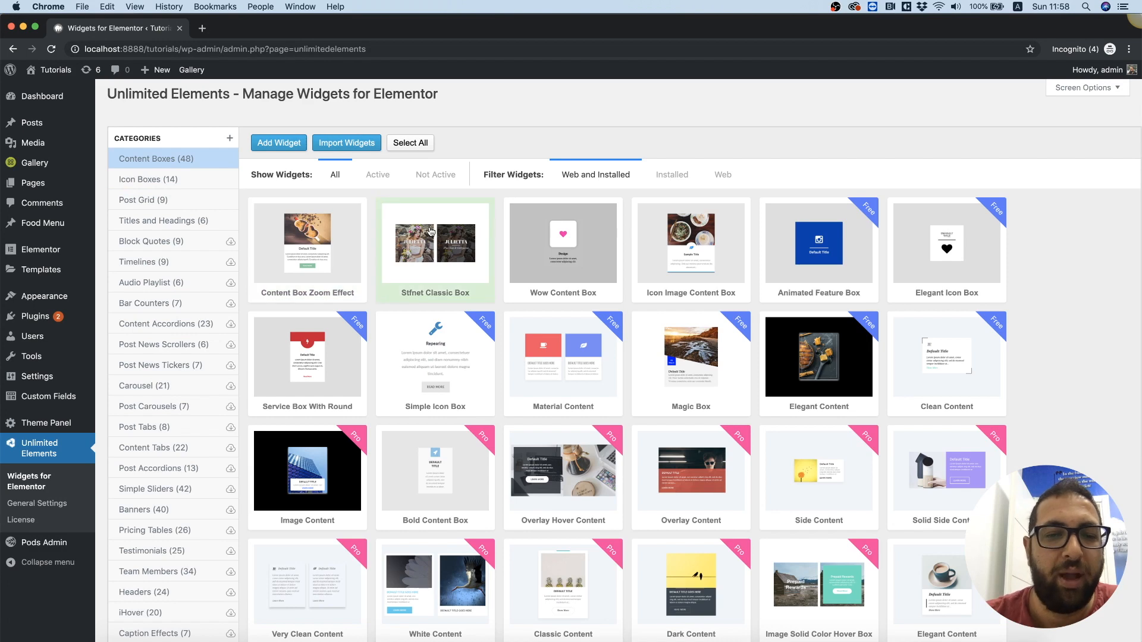
right_click(435, 243)
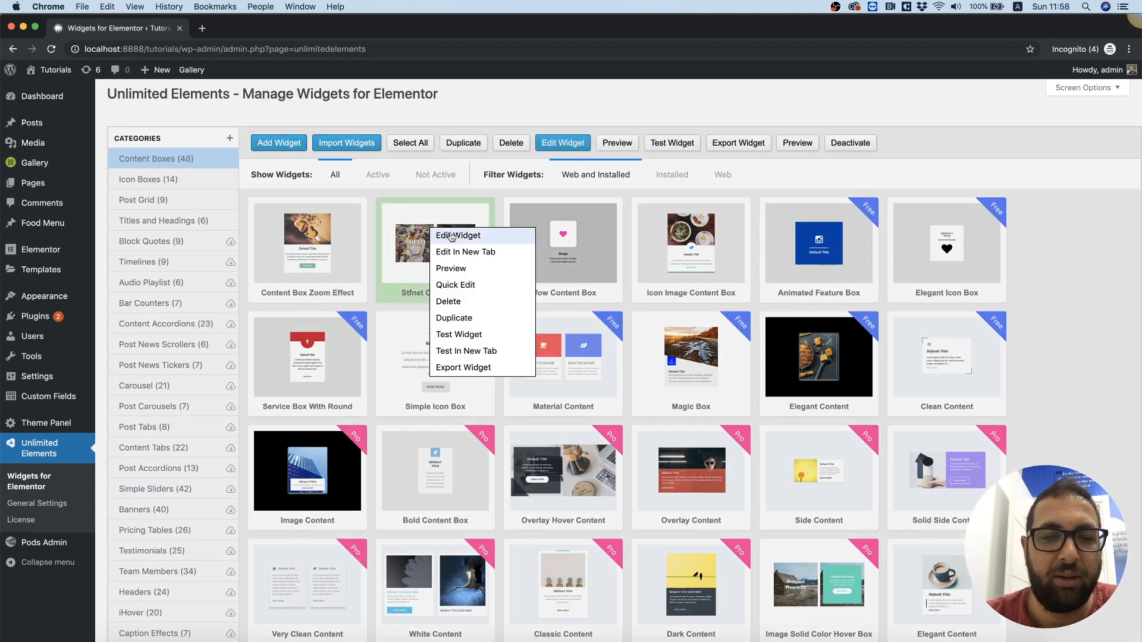
mouse_move(465, 251)
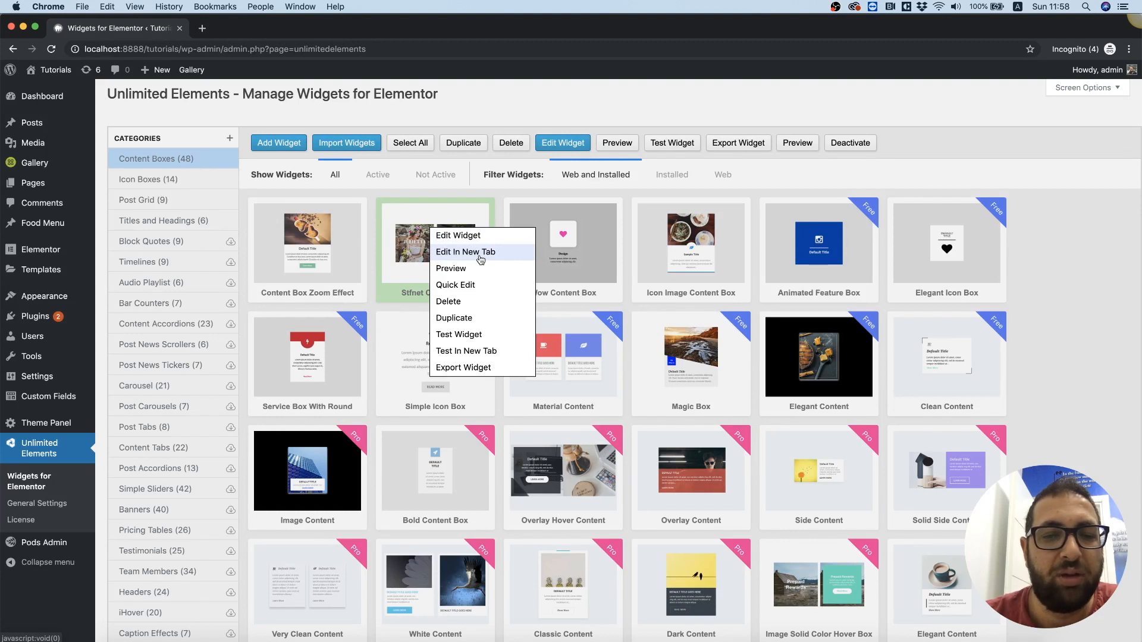
mouse_move(469, 304)
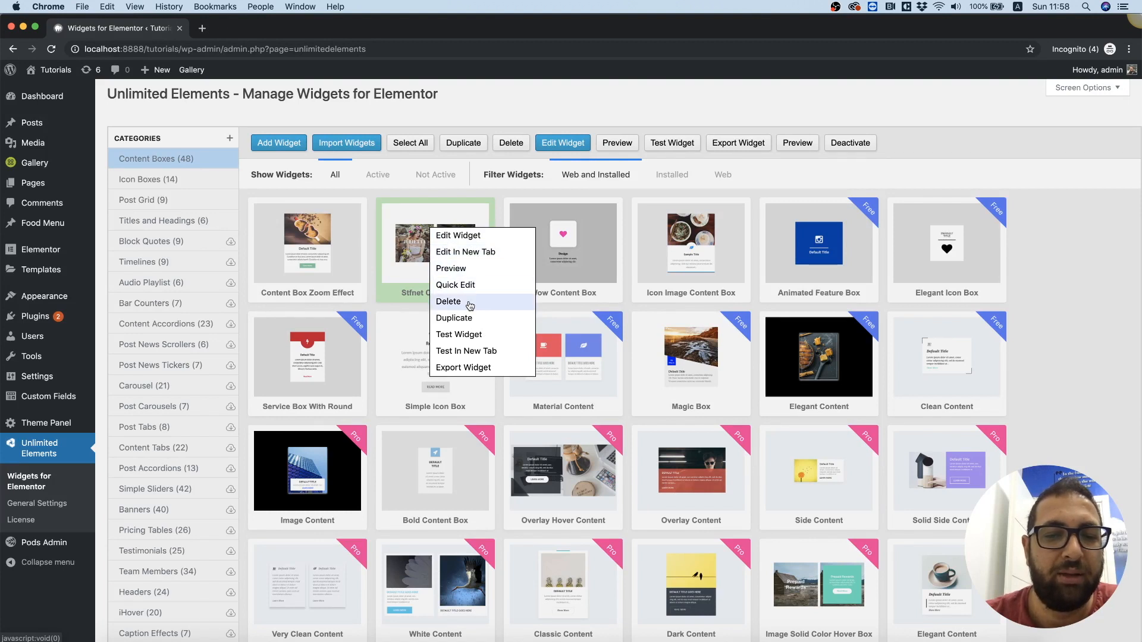
mouse_move(466, 351)
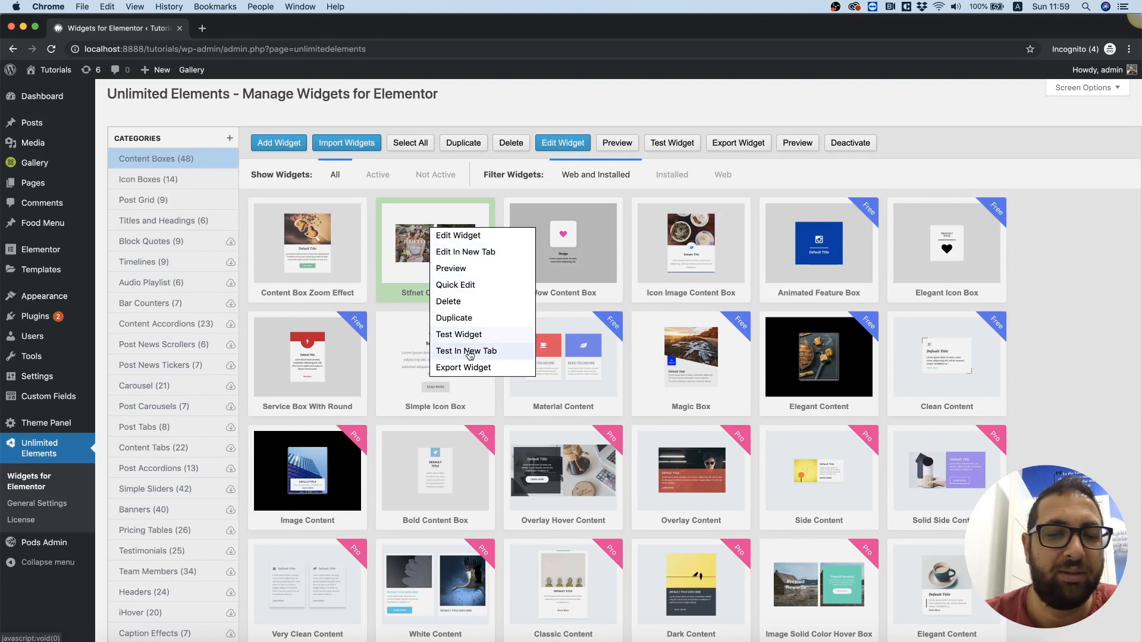
mouse_move(469, 301)
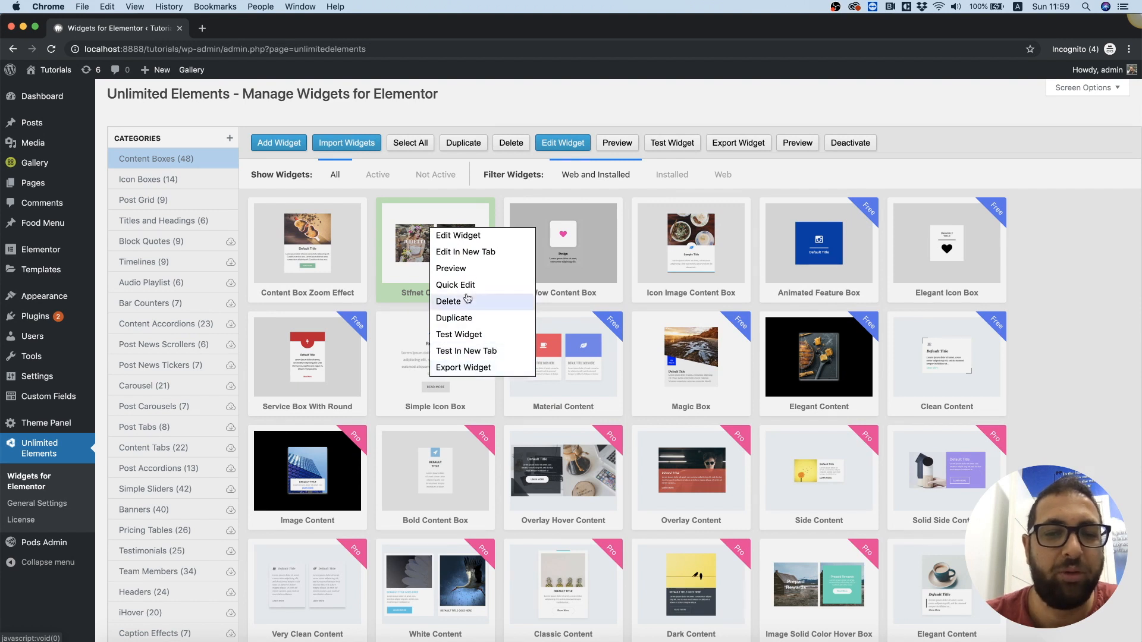
mouse_move(466, 381)
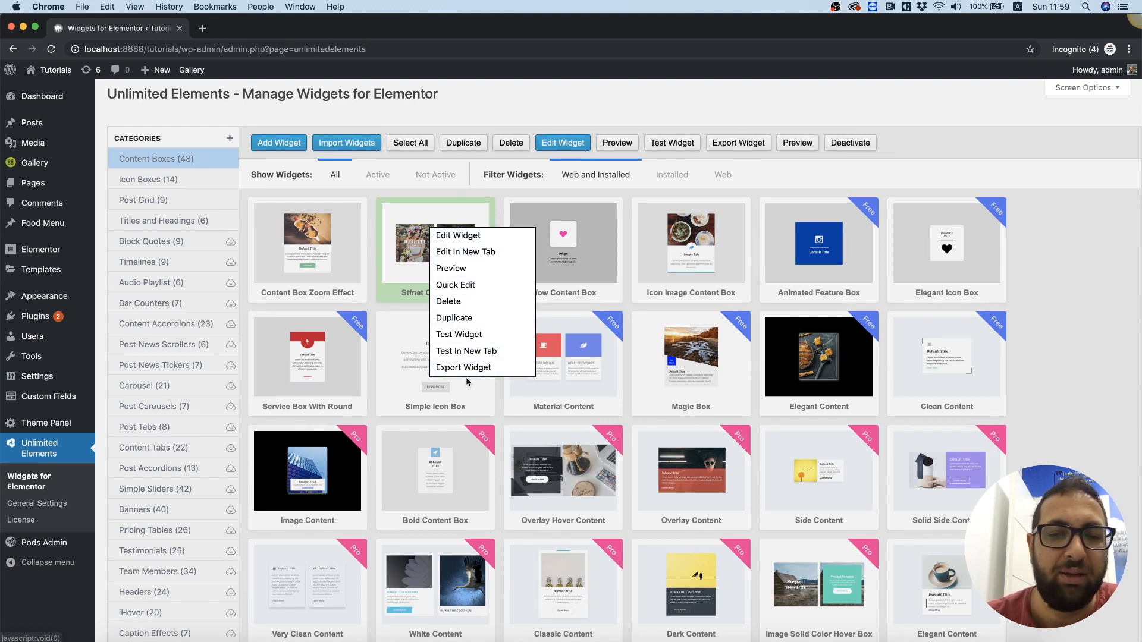
mouse_move(426, 191)
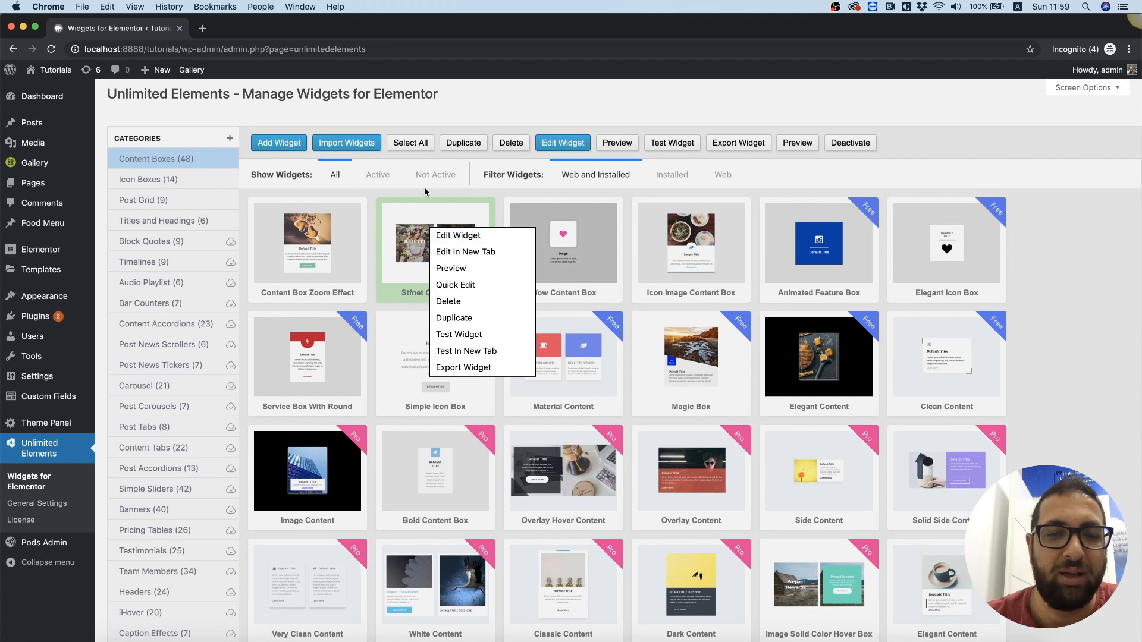
mouse_move(465, 251)
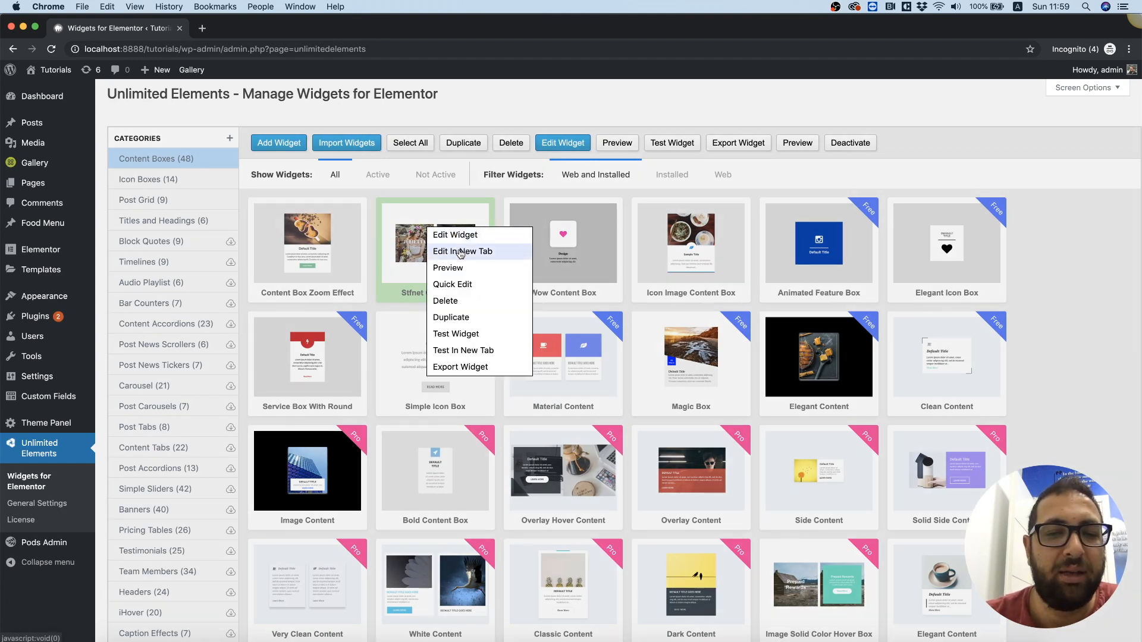
left_click(462, 251)
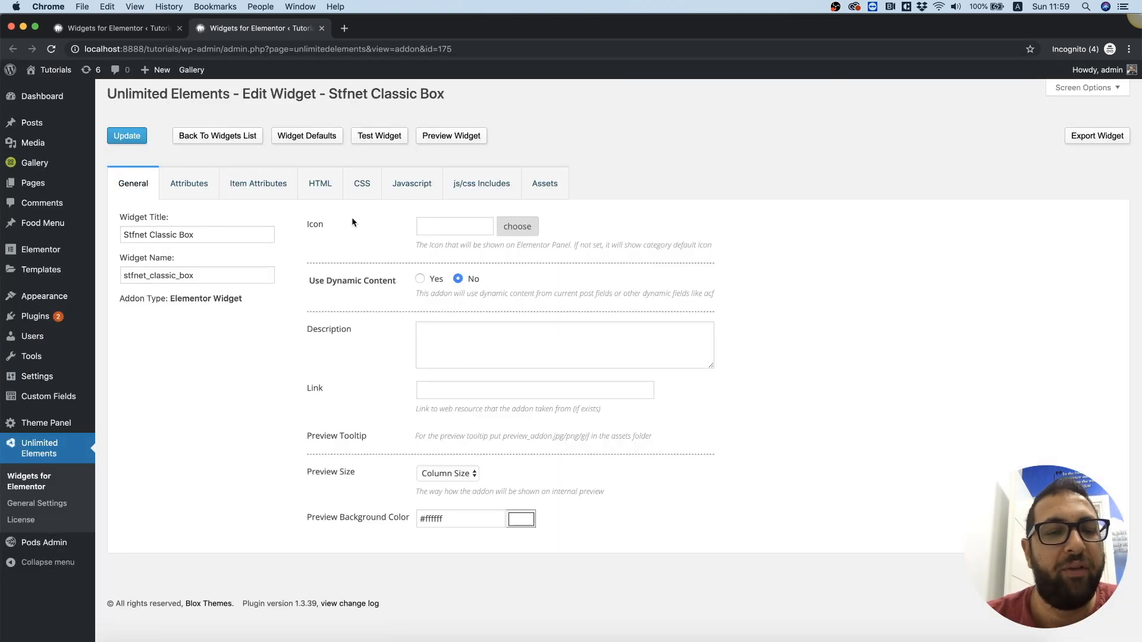
left_click(320, 183)
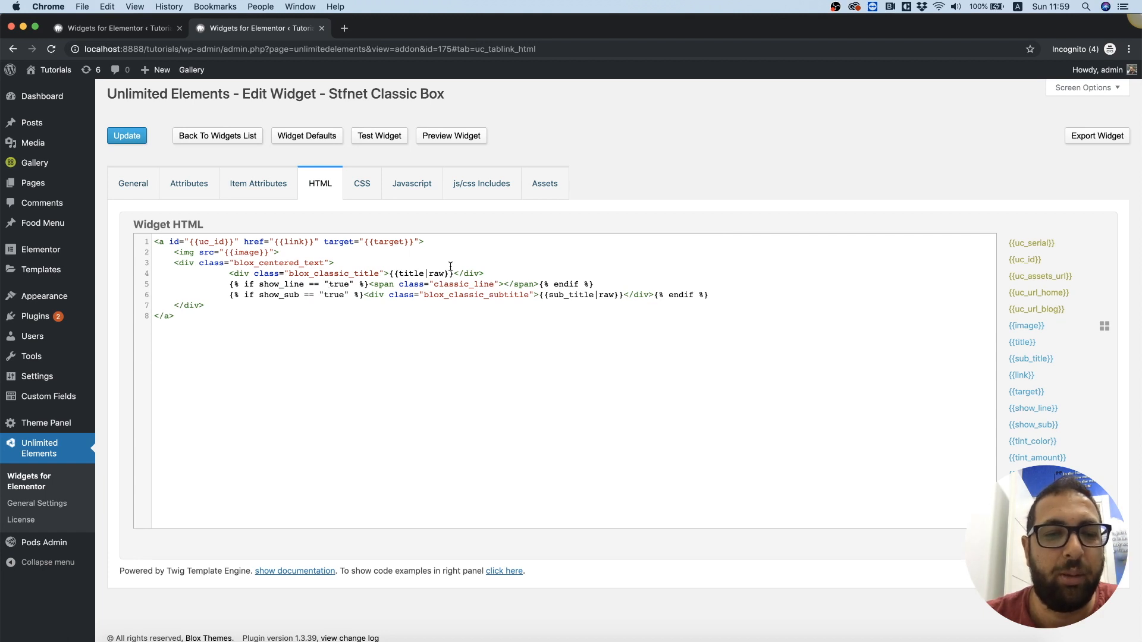
mouse_move(336, 226)
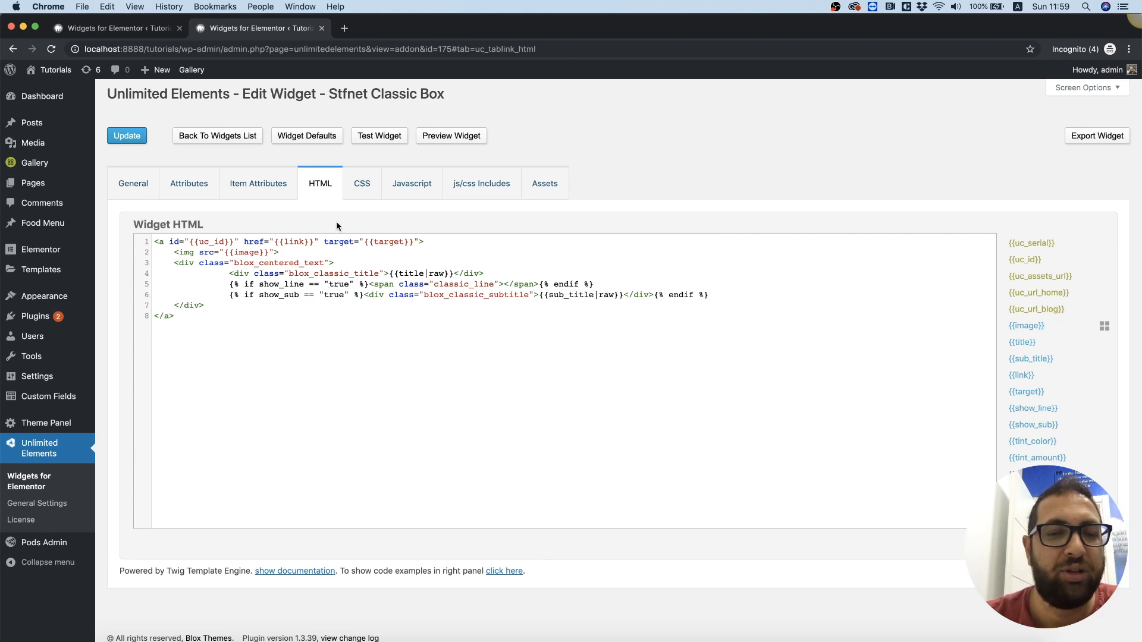
mouse_move(189, 183)
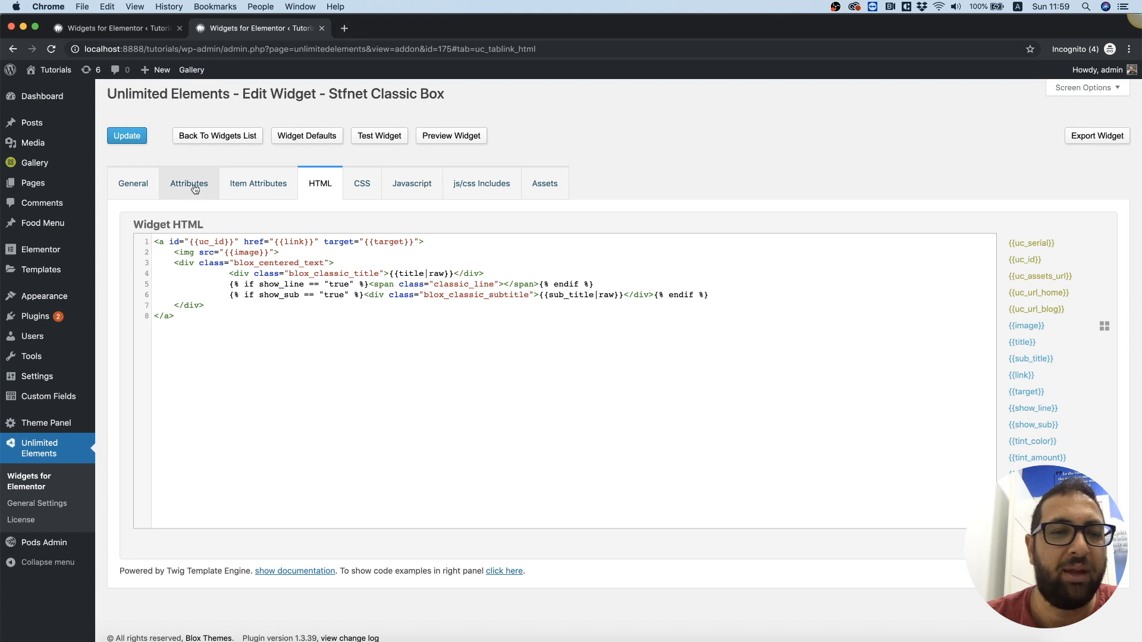
left_click(189, 183)
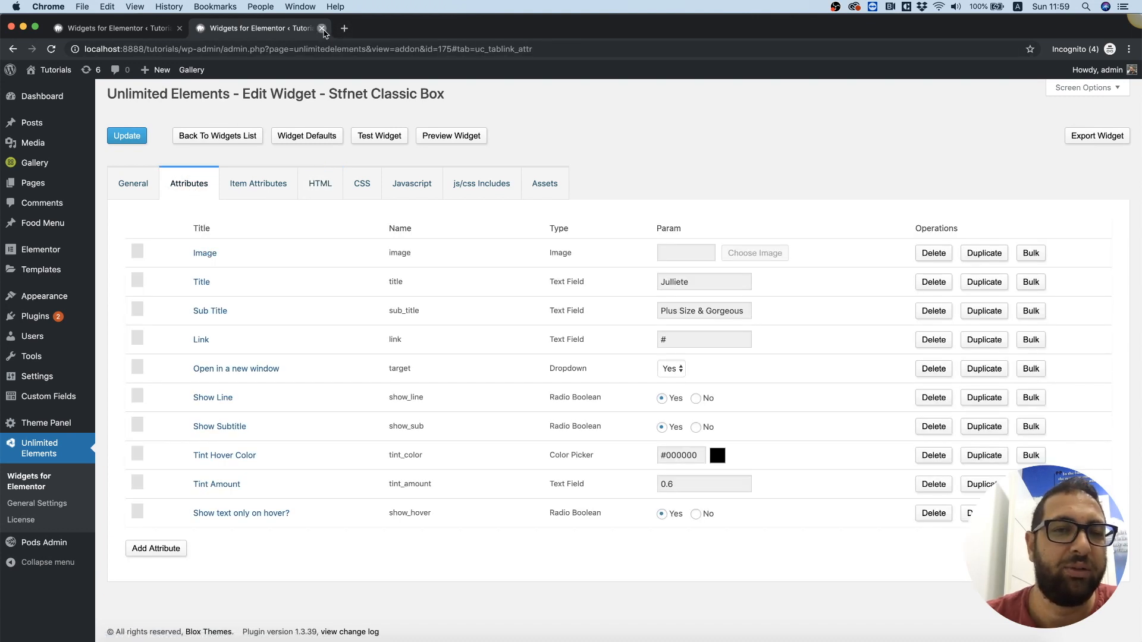
left_click(323, 27)
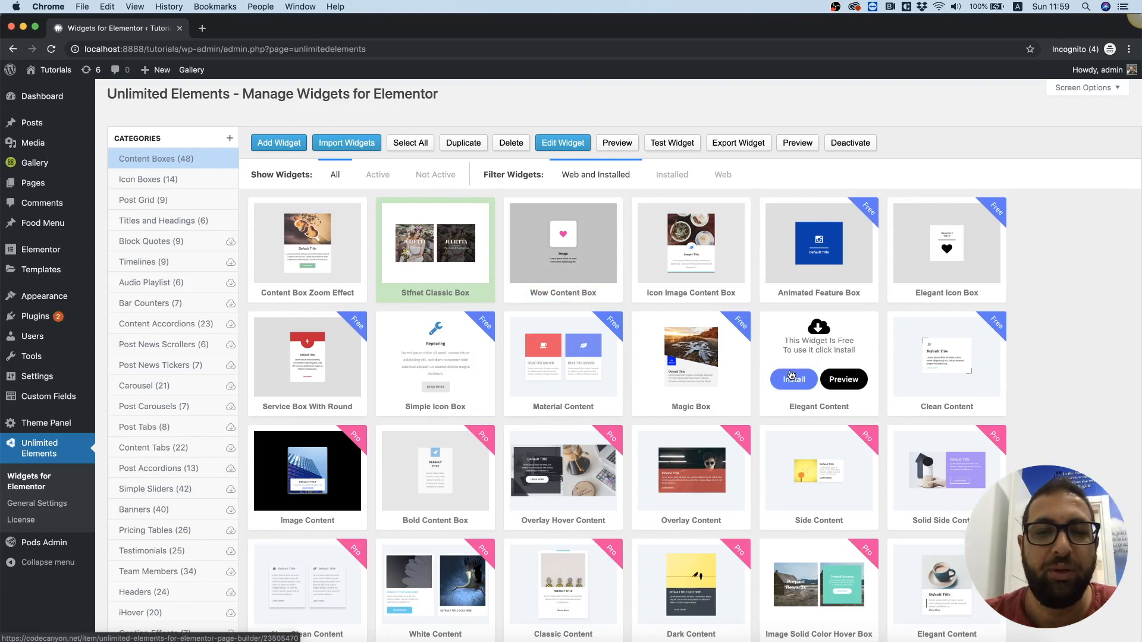
mouse_move(596, 228)
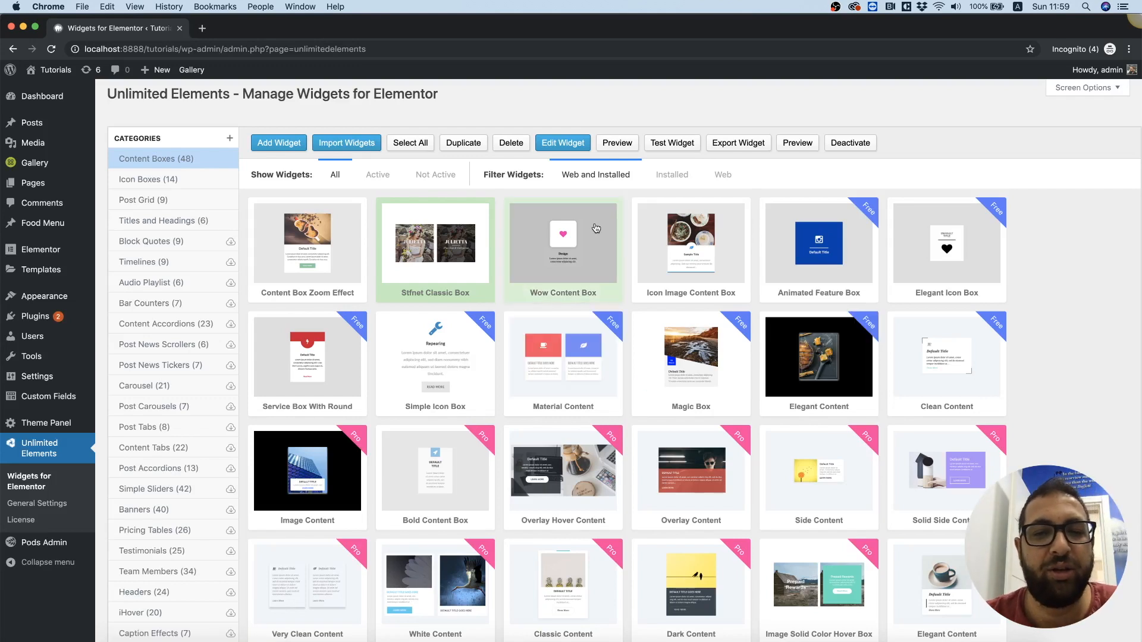
- Show Stfnet Classic Box's actions again, then close the Test Widget tab to return to Manage Widgets
right_click(435, 243)
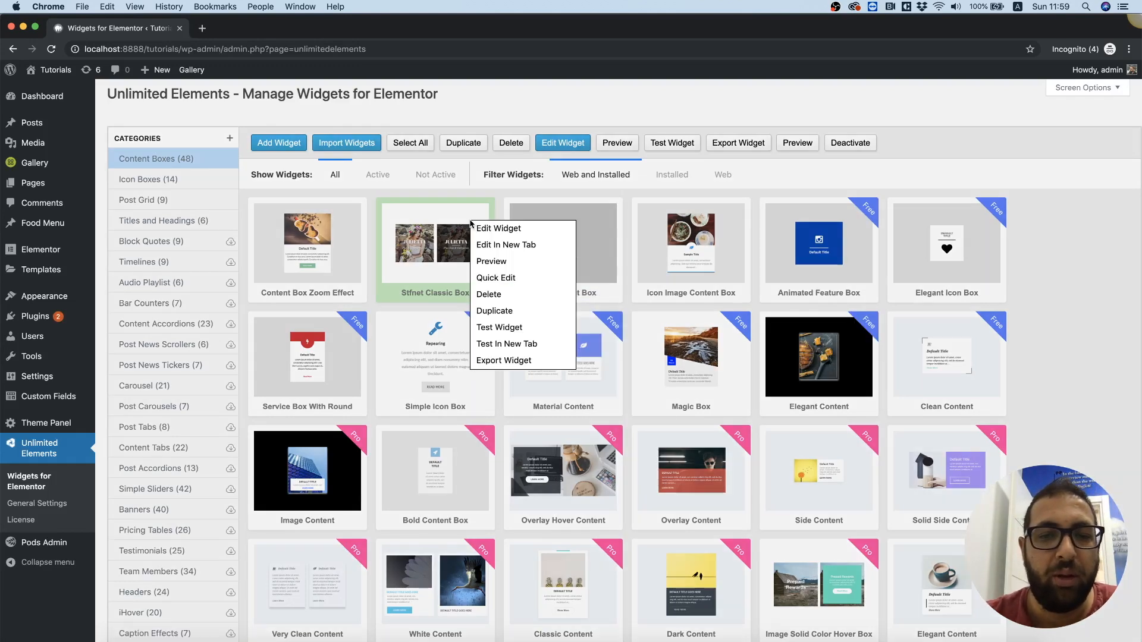
mouse_move(491, 261)
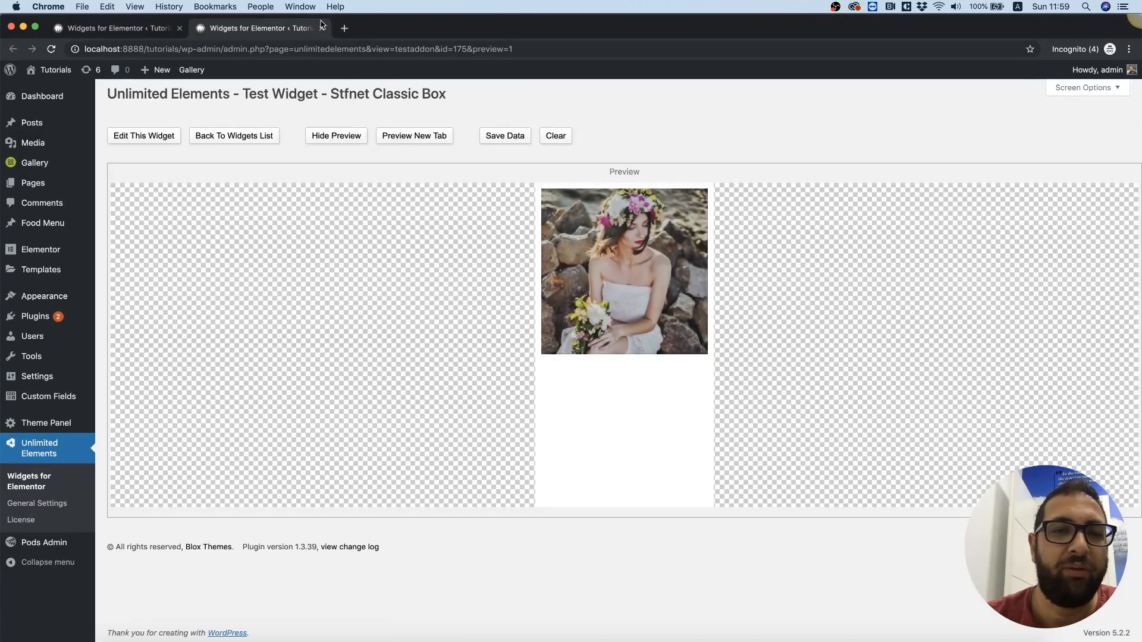
mouse_move(321, 27)
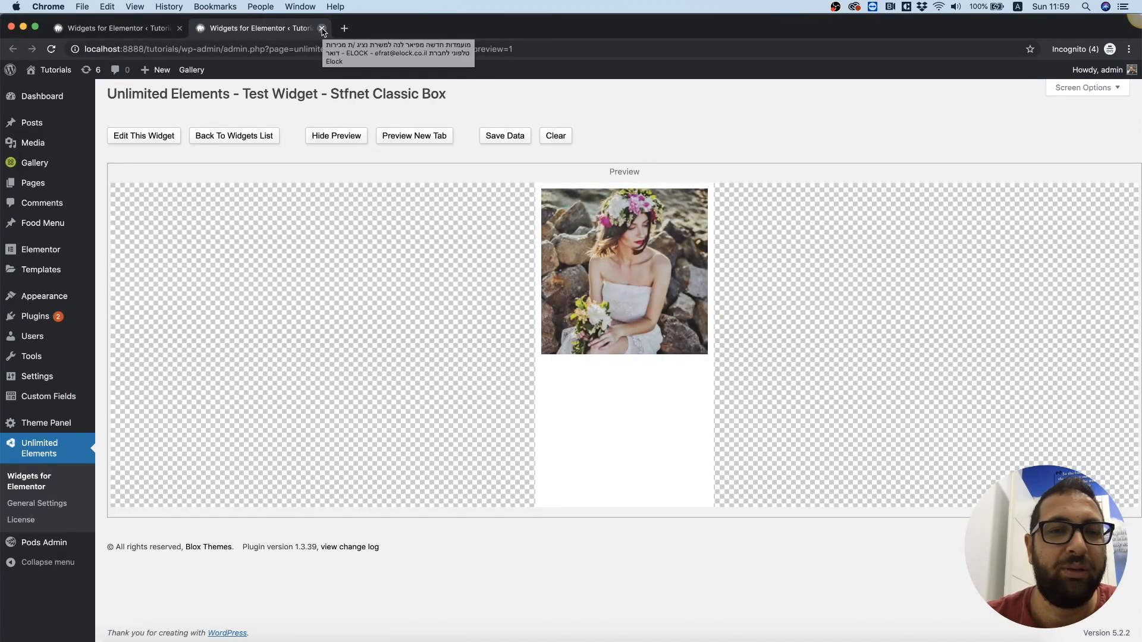
left_click(321, 28)
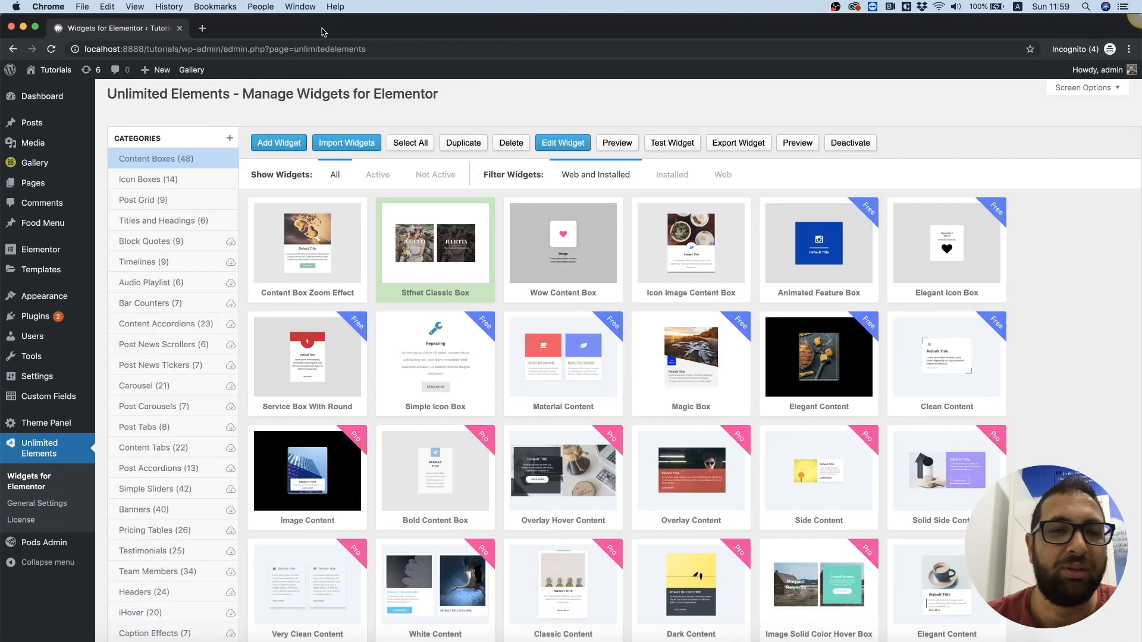
right_click(435, 244)
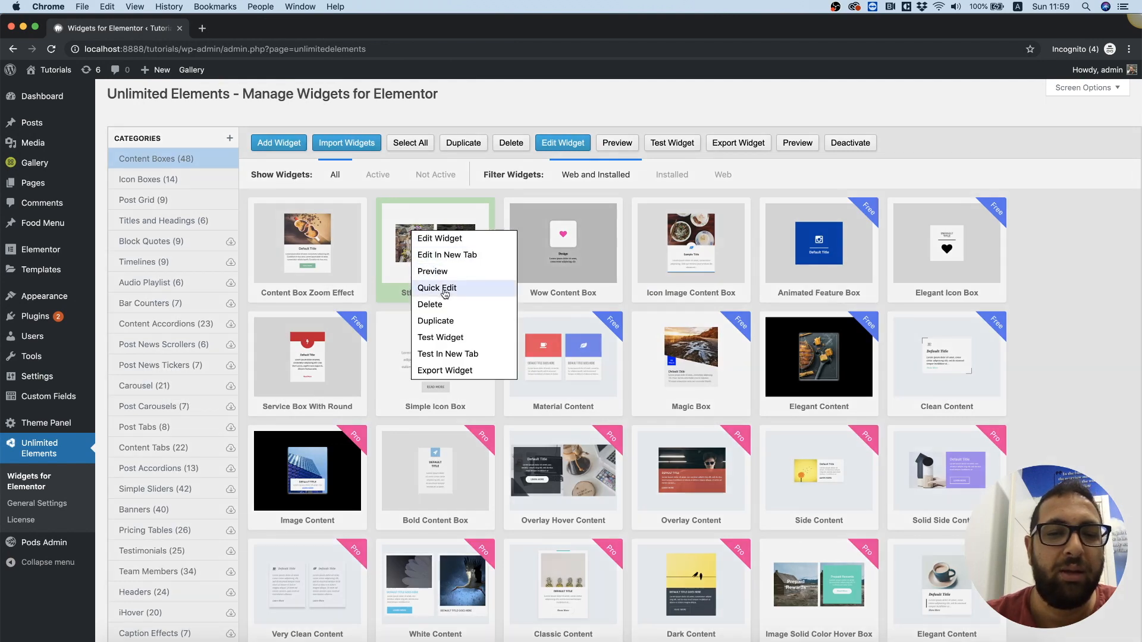
left_click(436, 288)
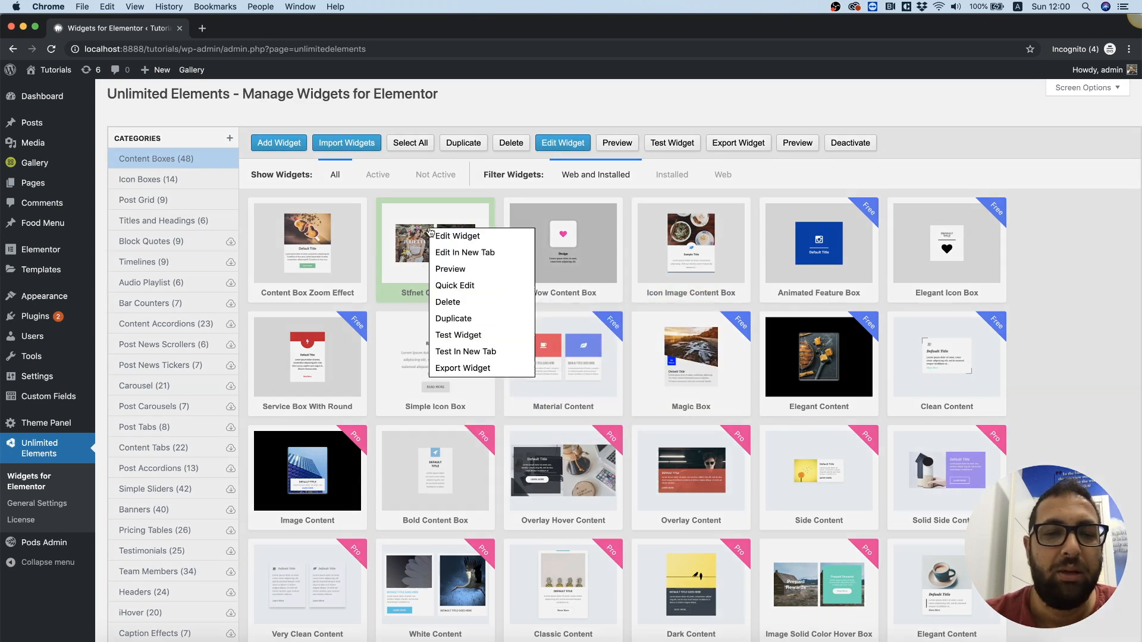
mouse_move(447, 301)
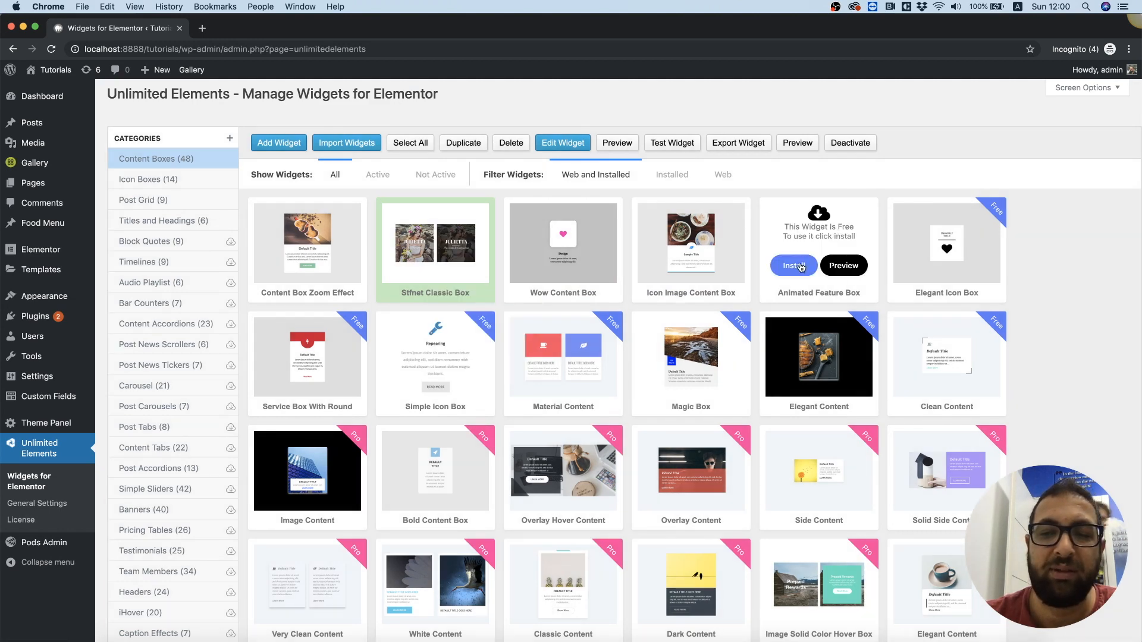
left_click(793, 266)
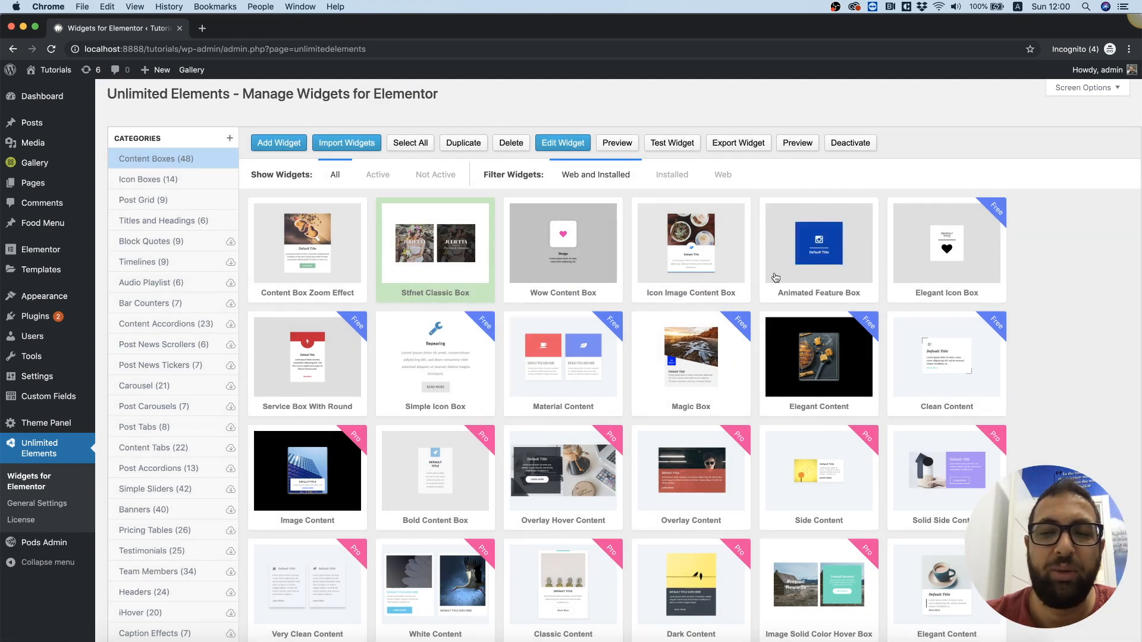
right_click(818, 247)
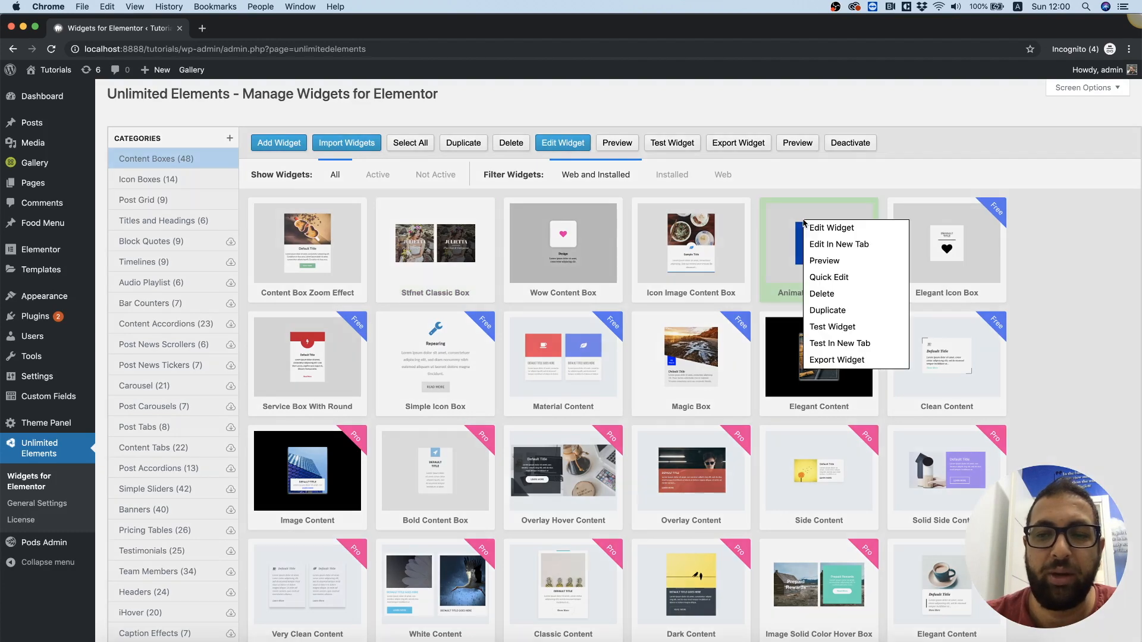
left_click(822, 293)
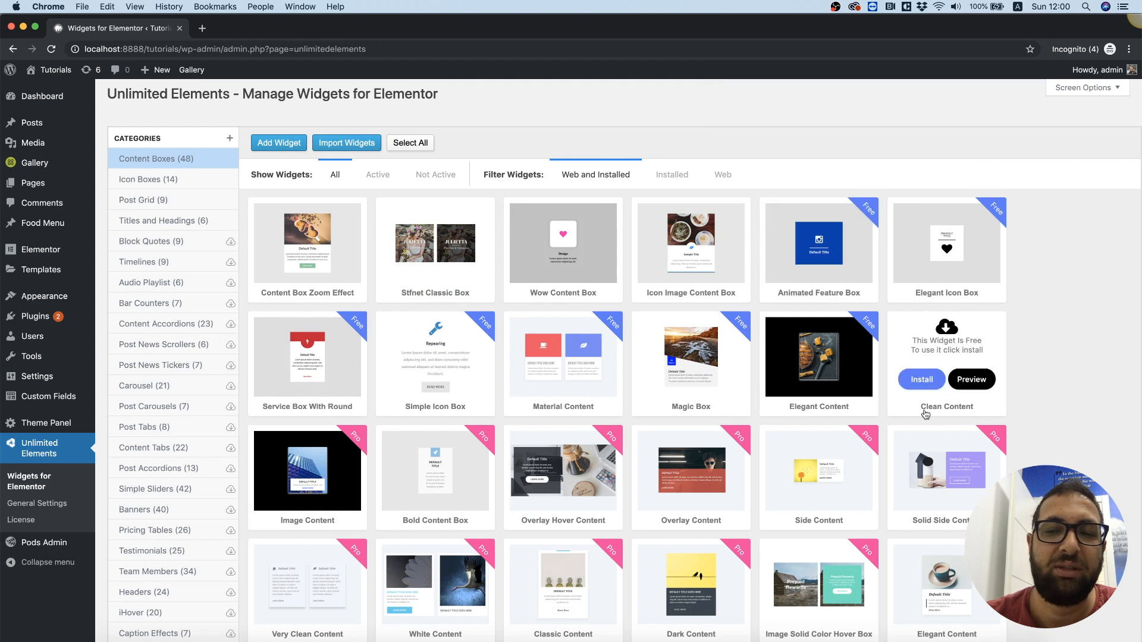
mouse_move(945, 235)
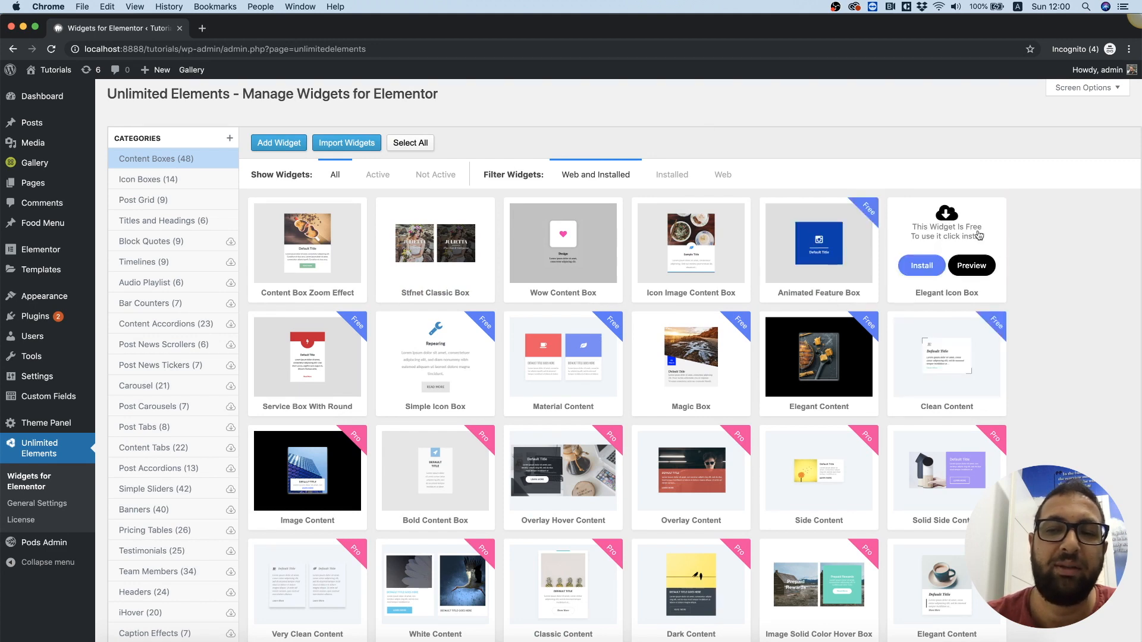
mouse_move(562, 336)
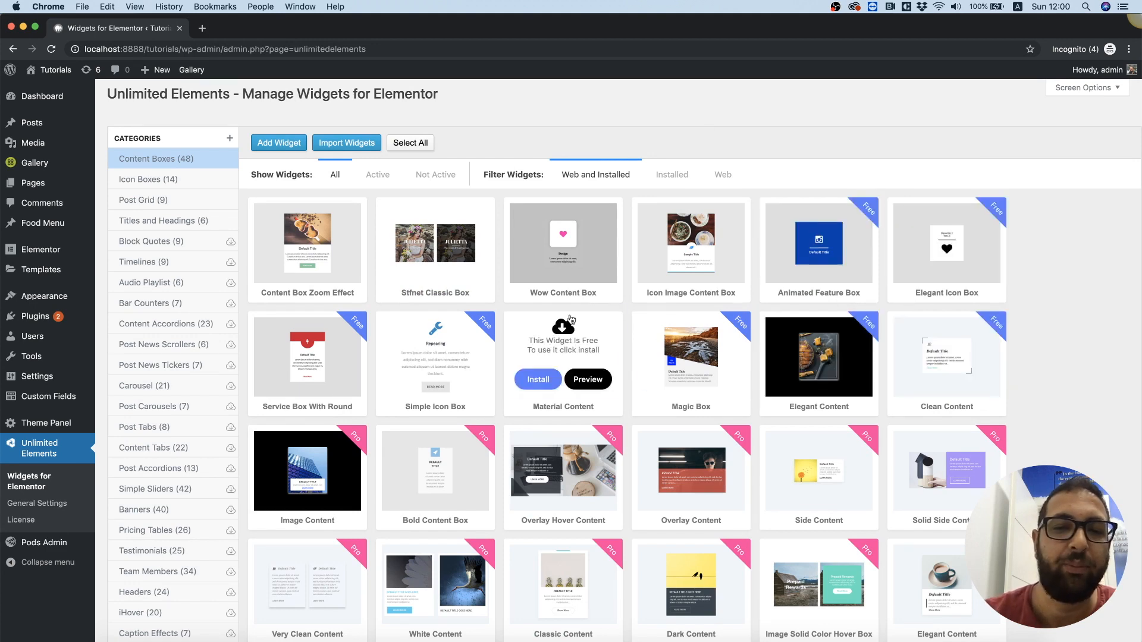
- Test Stfnet Classic Box in a new tab, set its Title to 'Test', and preview it in another tab
right_click(435, 242)
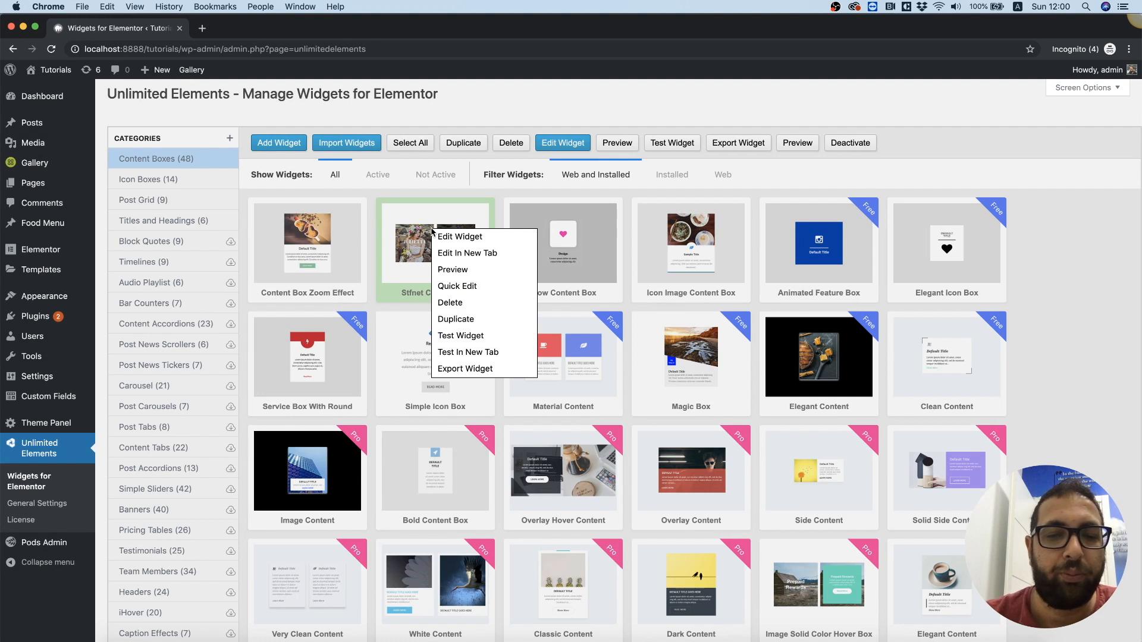
mouse_move(468, 352)
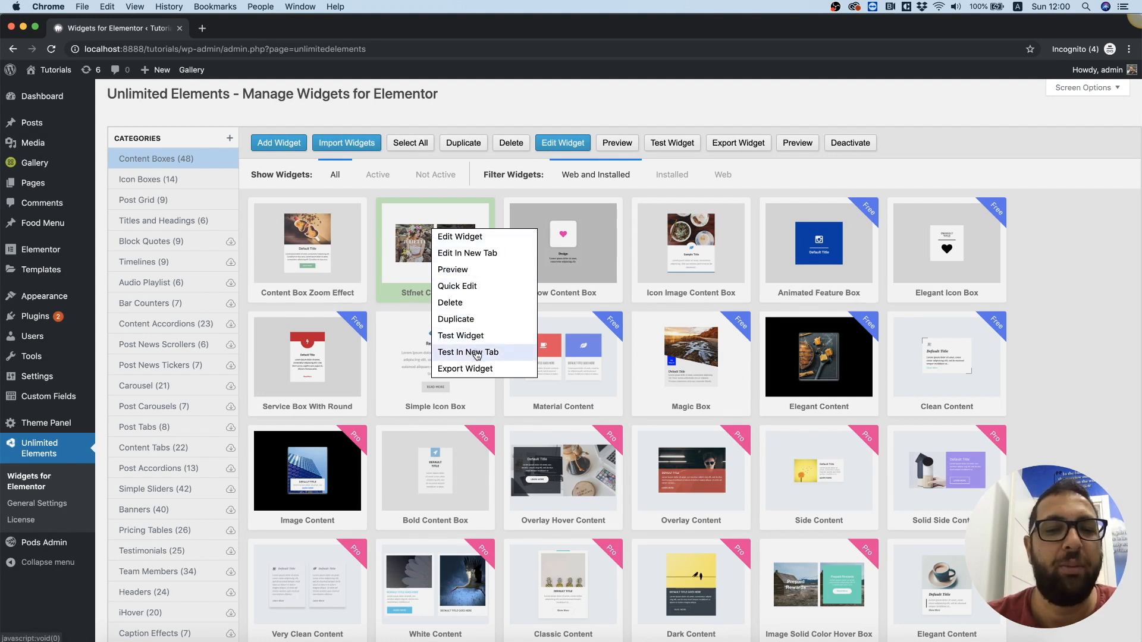
left_click(468, 352)
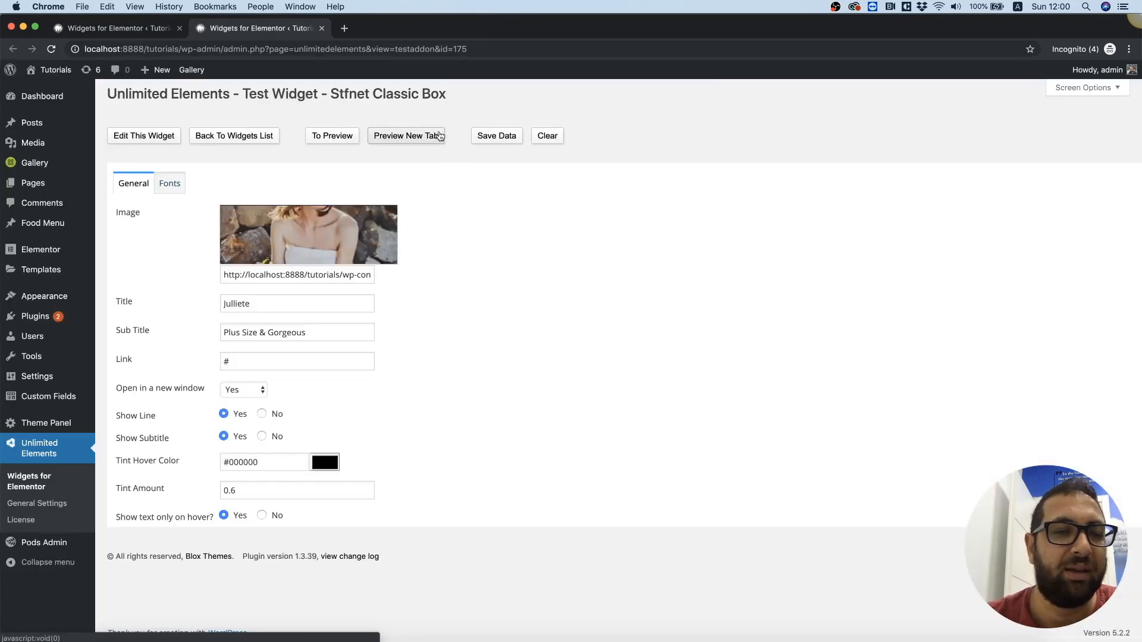
mouse_move(287, 323)
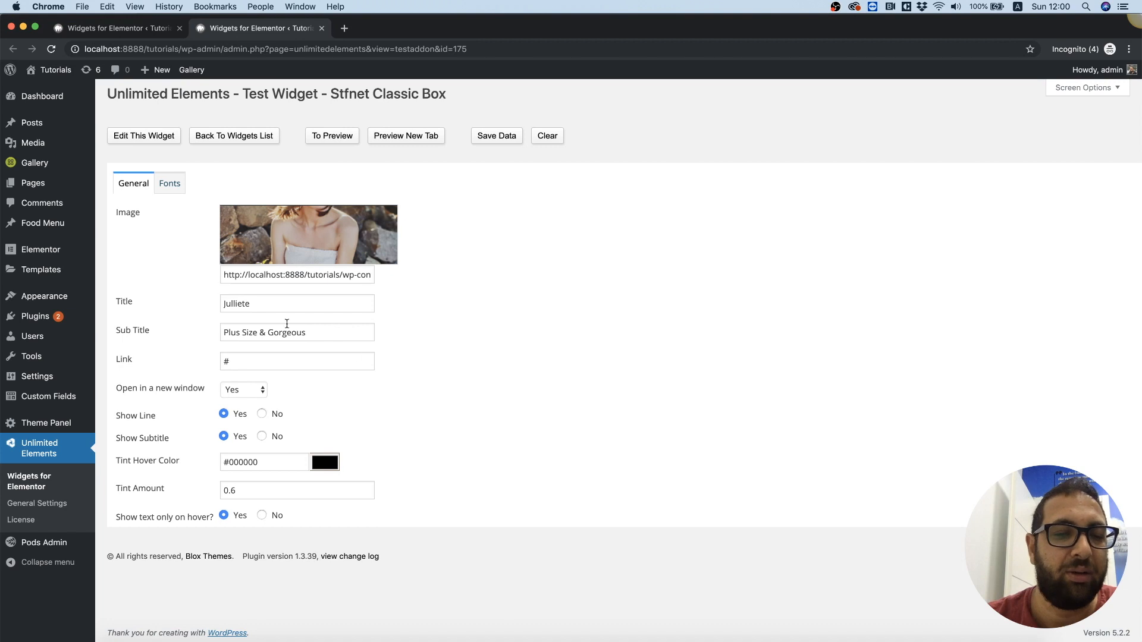
left_click(296, 304)
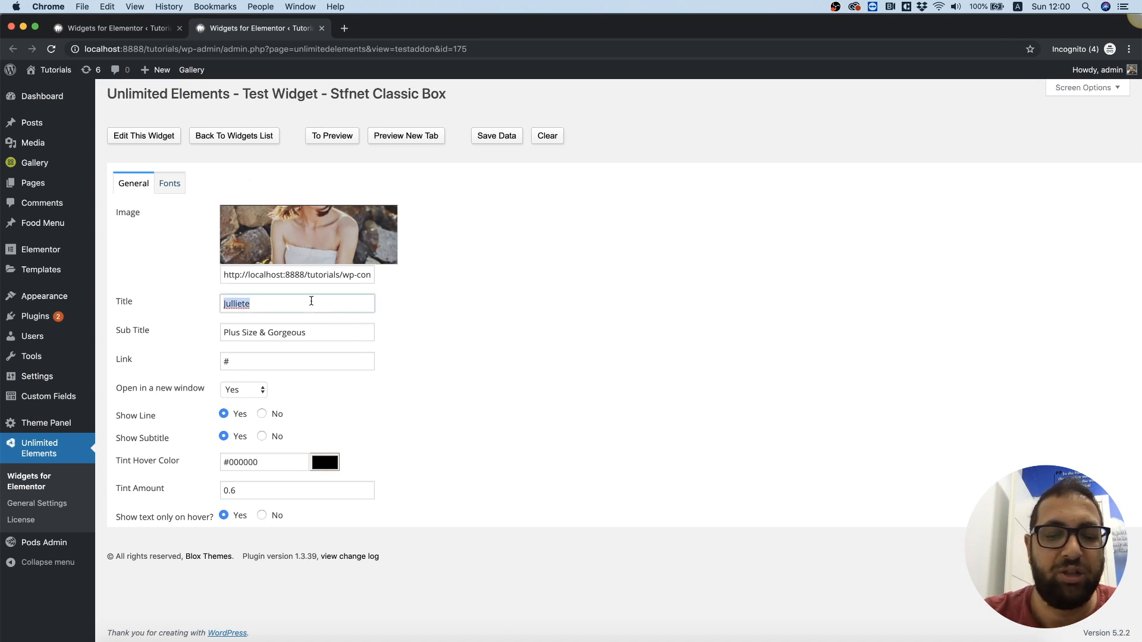
type("Test")
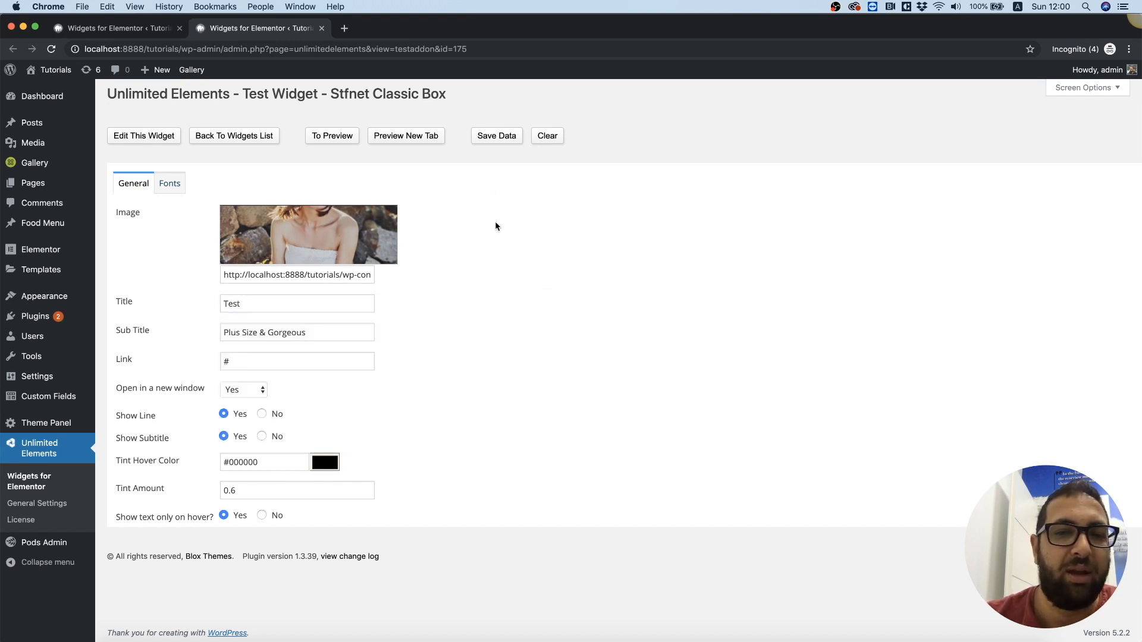
left_click(406, 135)
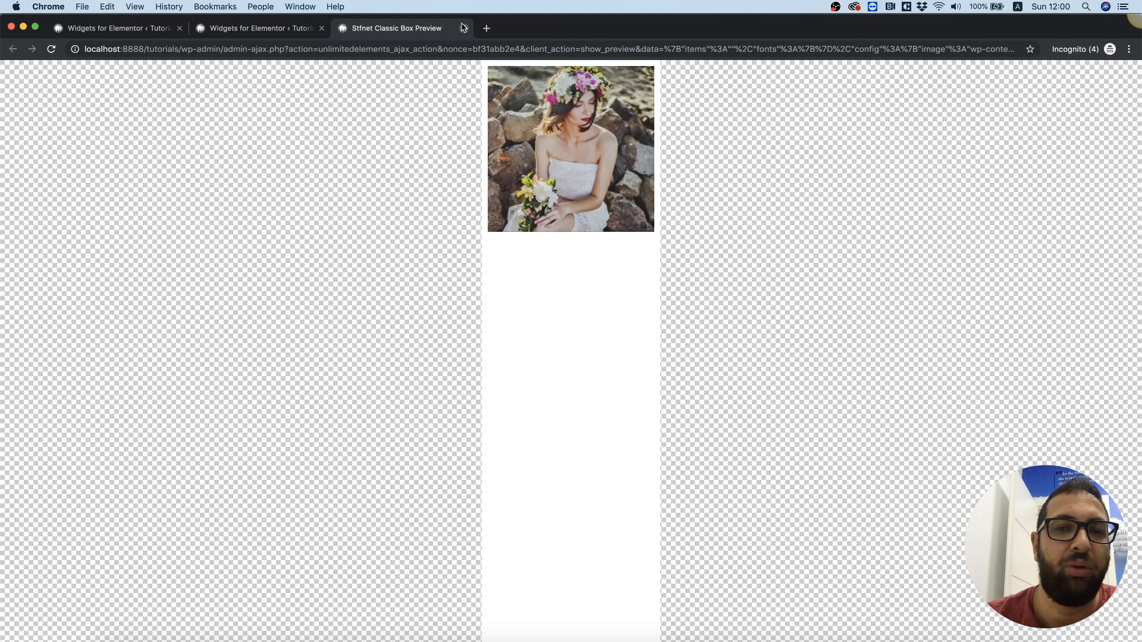
- Close the test and preview tabs, show Stfnet Classic Box's menu with Export Widget, then dismiss it
left_click(321, 28)
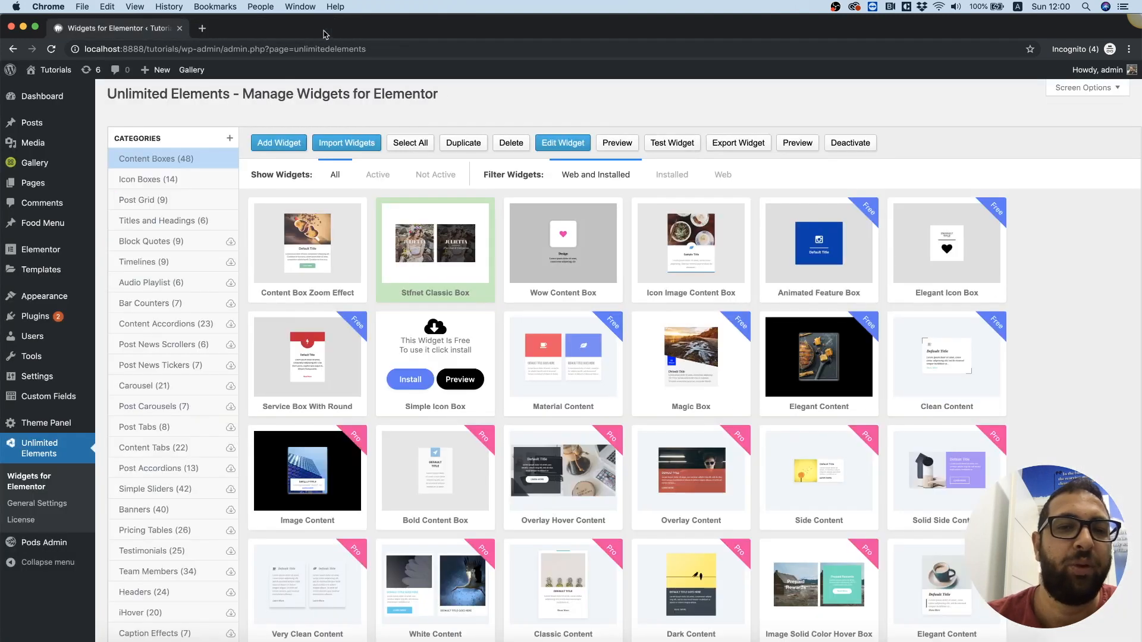
right_click(435, 244)
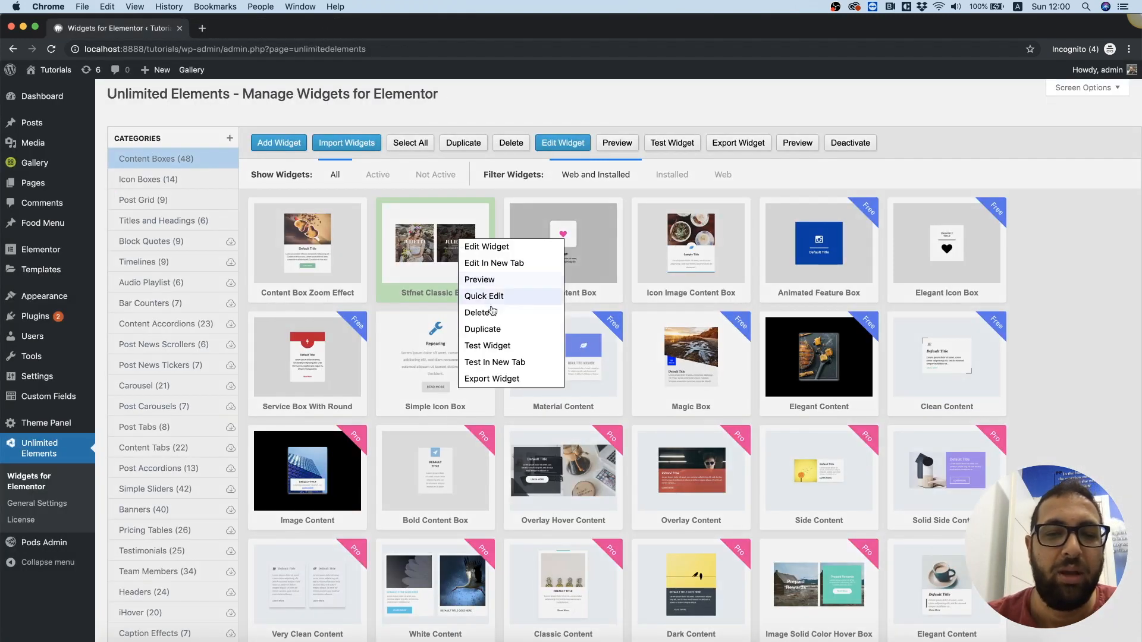
mouse_move(491, 378)
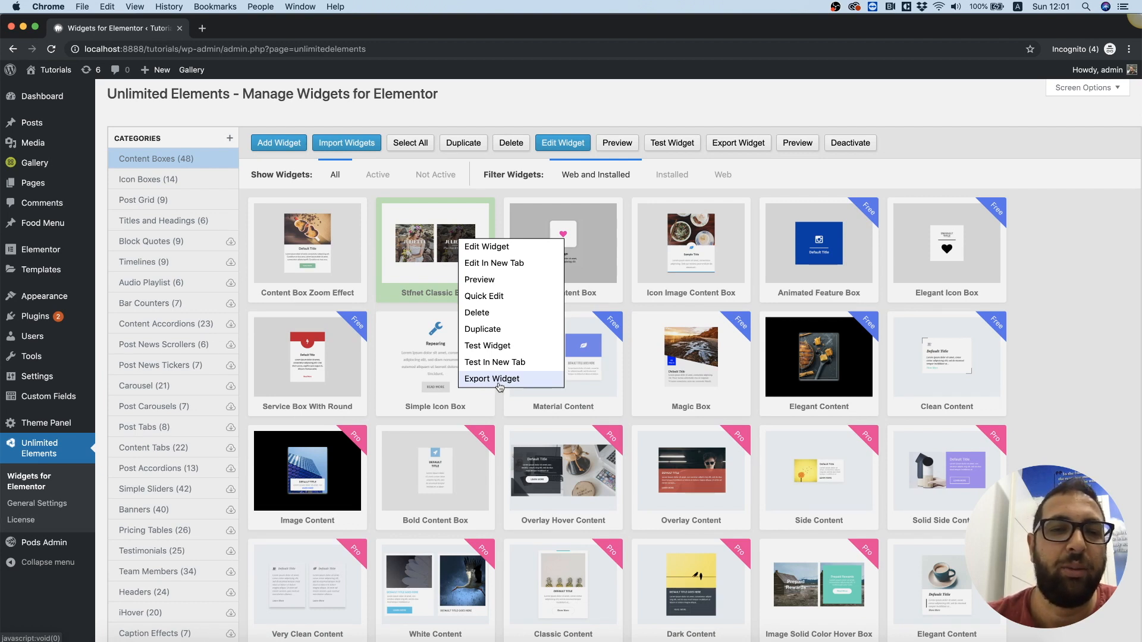
mouse_move(515, 109)
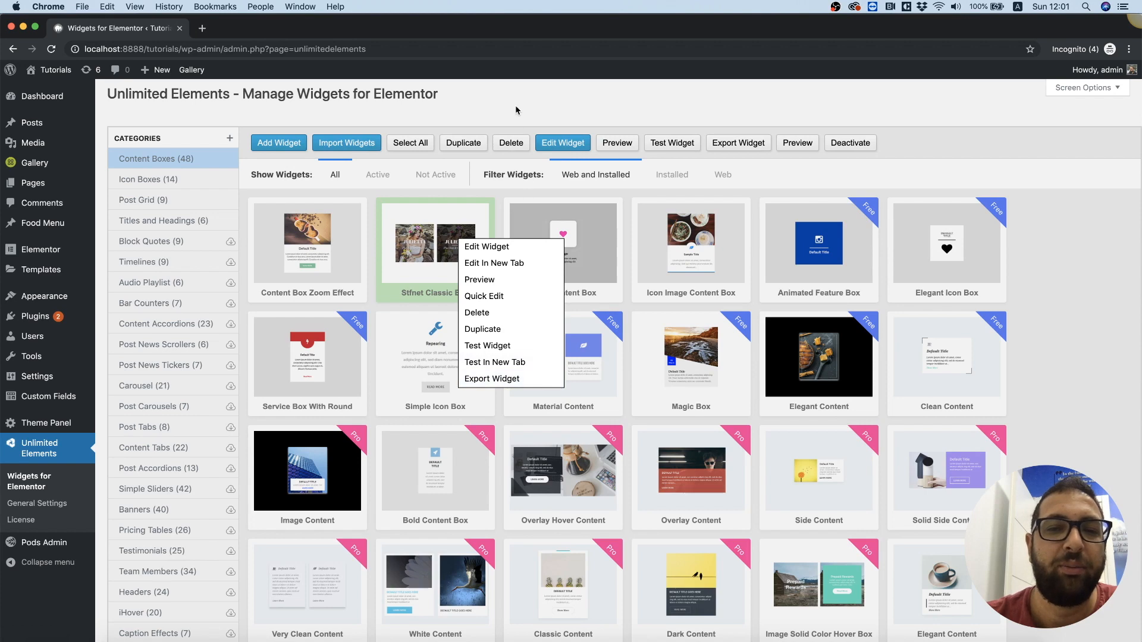
left_click(516, 109)
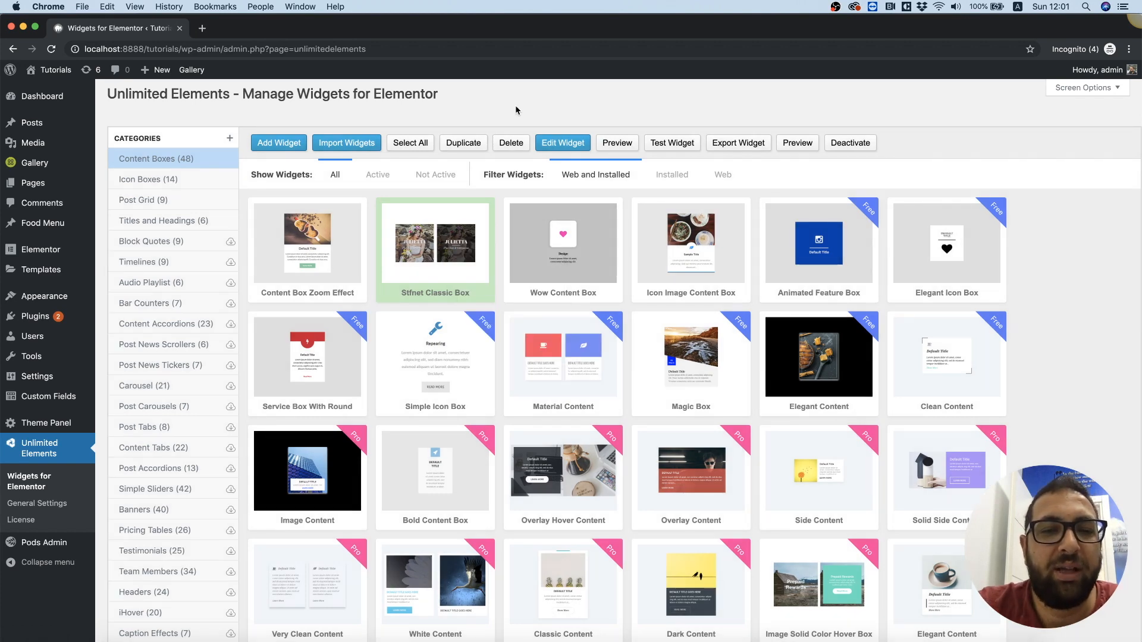